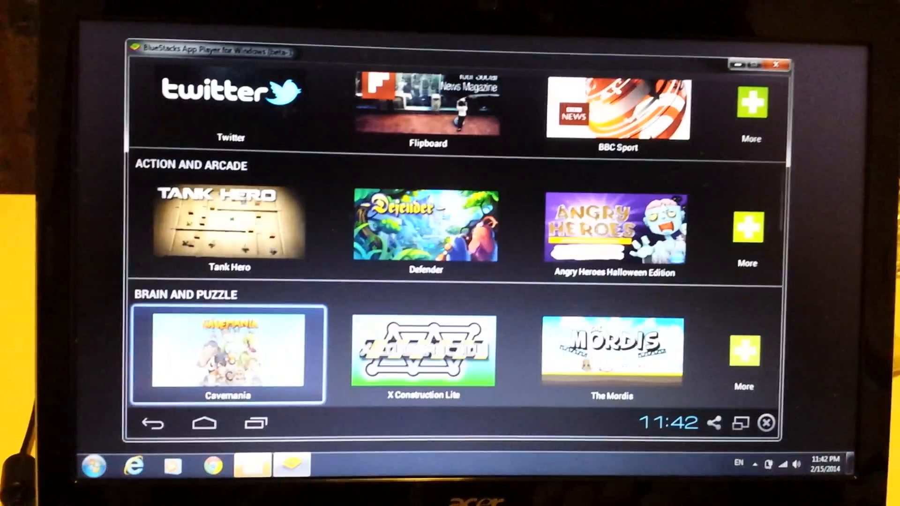
# Step: Browse bluestacks.com, view the full app list, and scroll to the Windows Download button
pyautogui.scroll(-3)
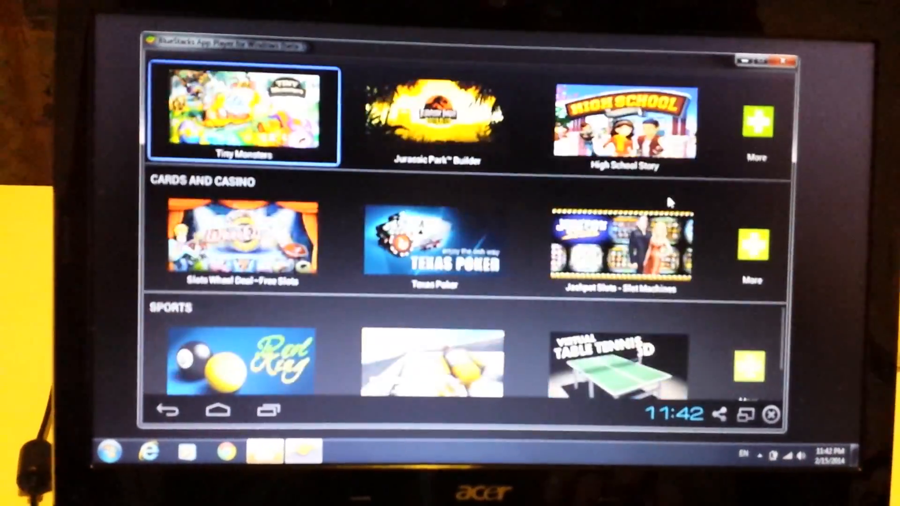
pyautogui.scroll(-3)
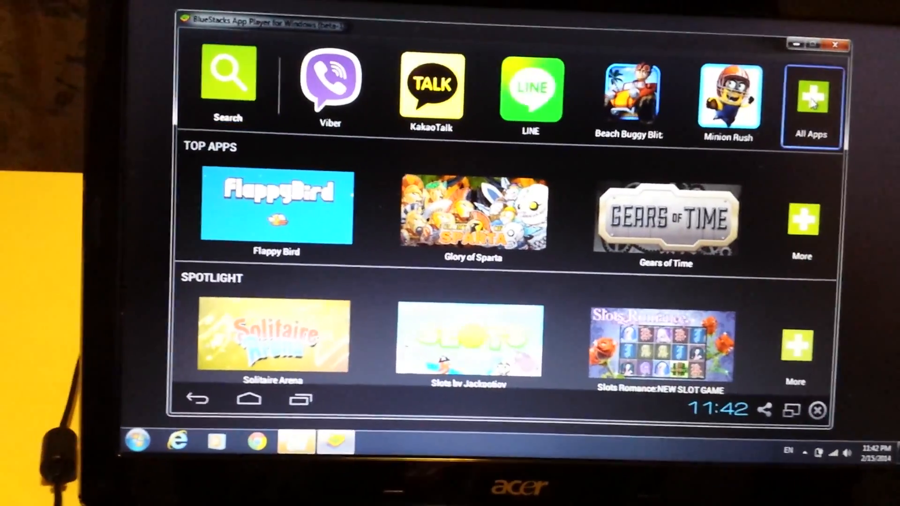
pyautogui.click(810, 100)
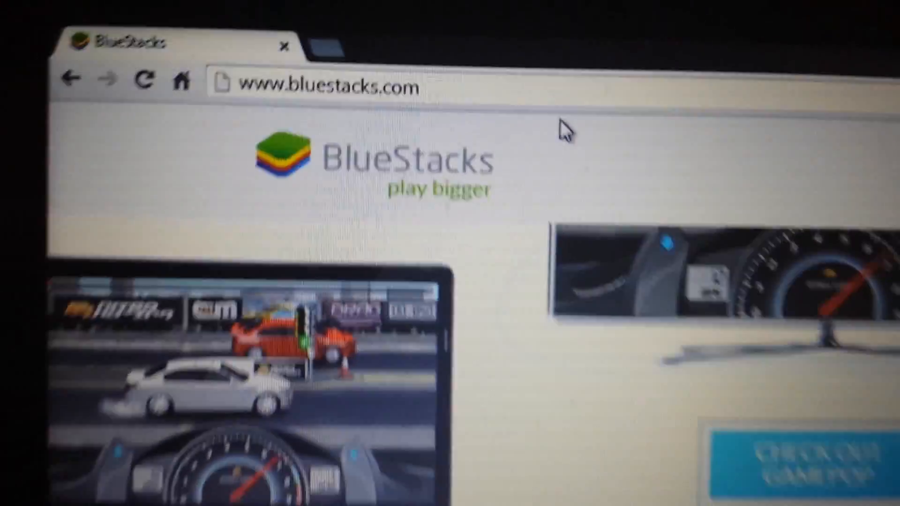
pyautogui.scroll(-3)
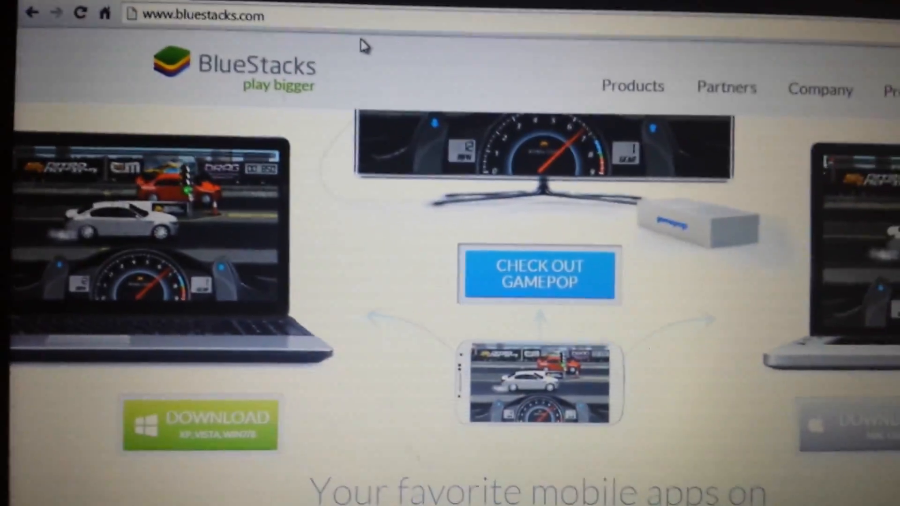
pyautogui.scroll(-3)
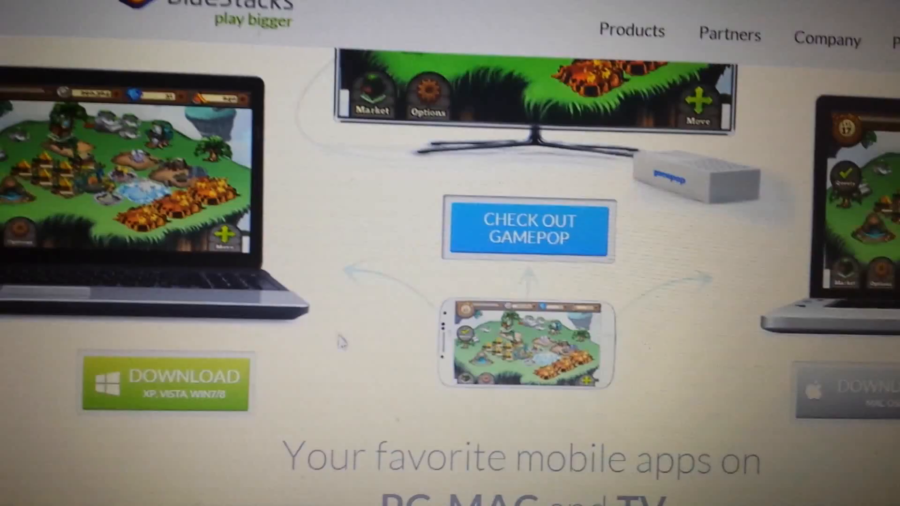
pyautogui.scroll(-3)
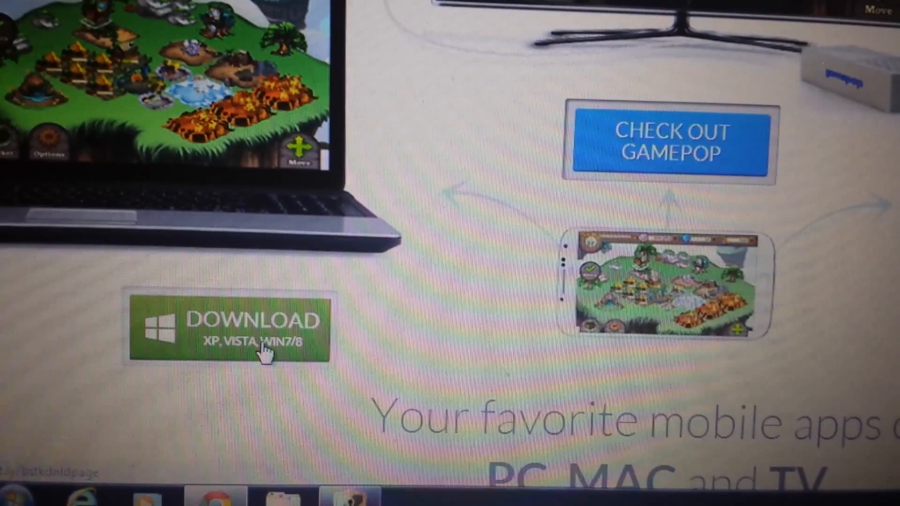
pyautogui.scroll(-3)
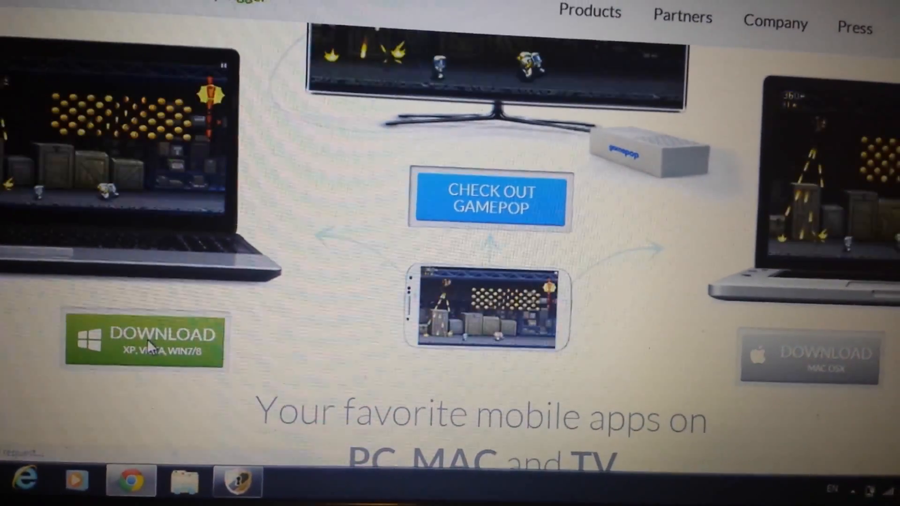
pyautogui.scroll(3)
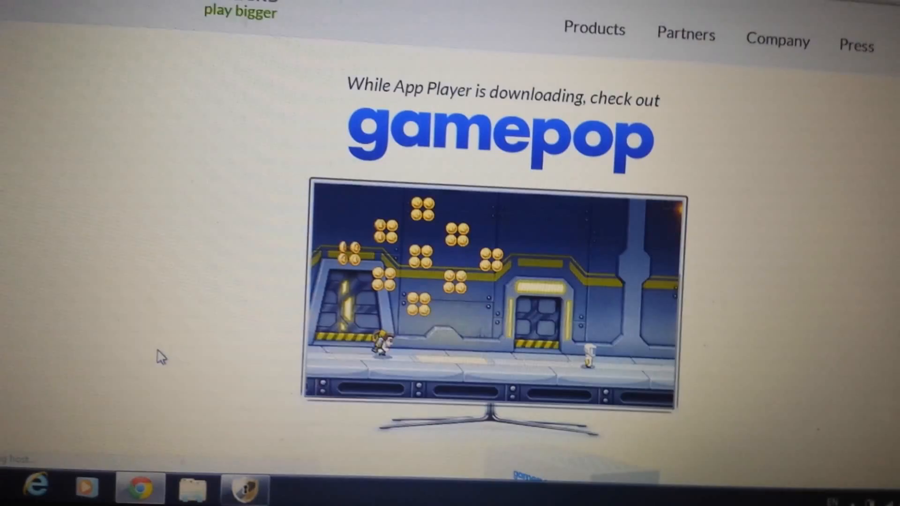
pyautogui.scroll(3)
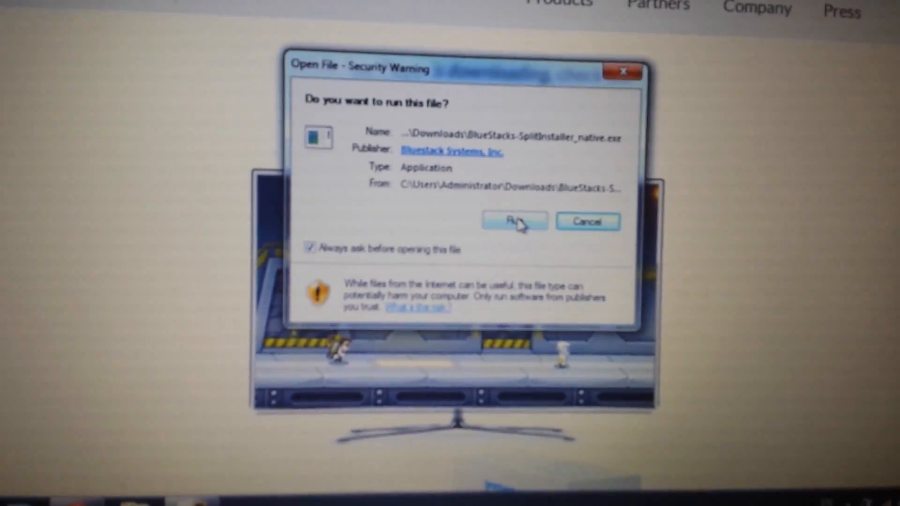
# Step: Run the downloaded BlueStacks installer from the security warning dialog
pyautogui.click(513, 221)
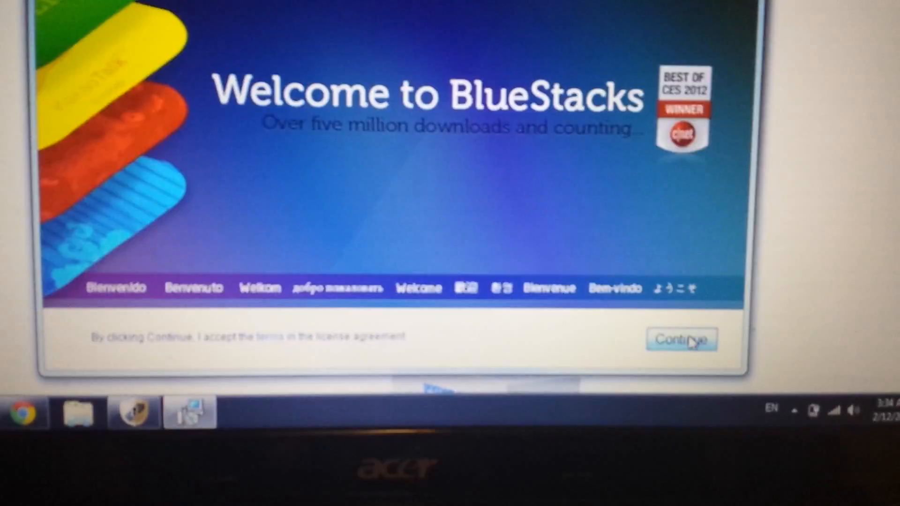
# Step: Accept the licence, uncheck 'Subscribe to Spotlight', and start the BlueStacks installation
pyautogui.click(680, 339)
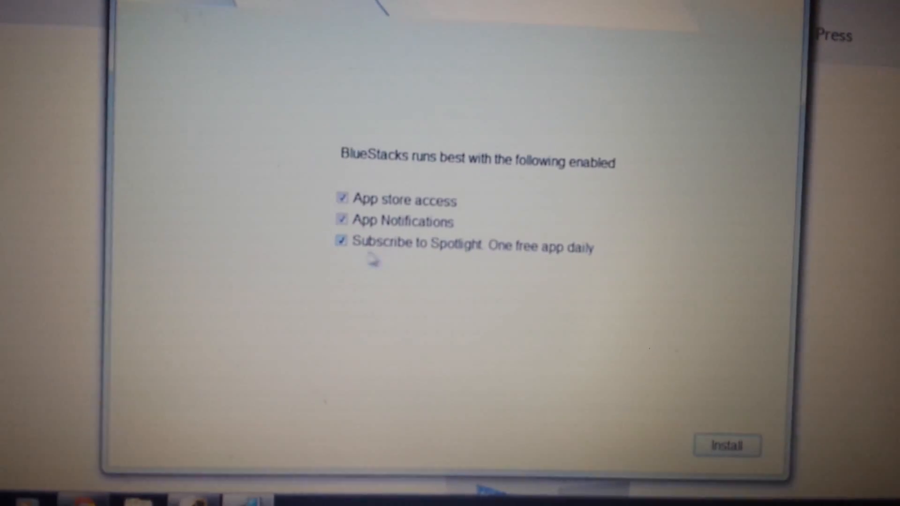
pyautogui.click(342, 241)
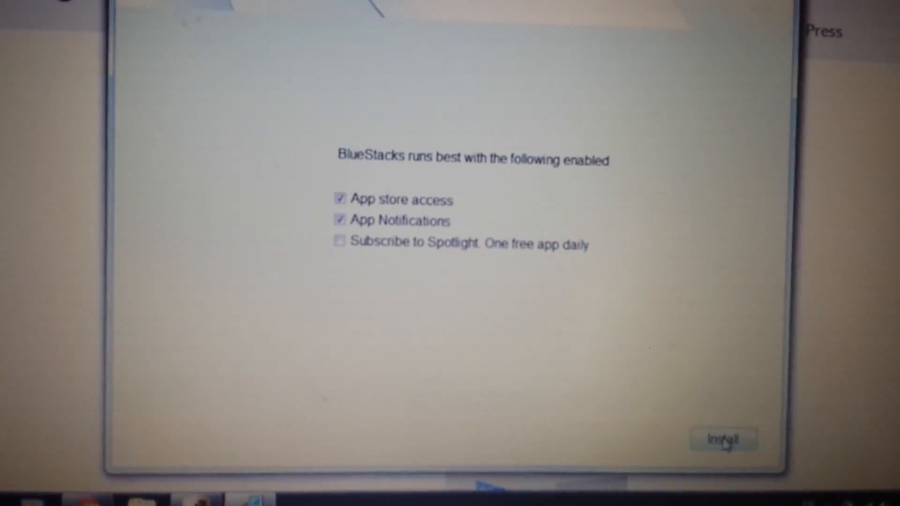
pyautogui.click(722, 438)
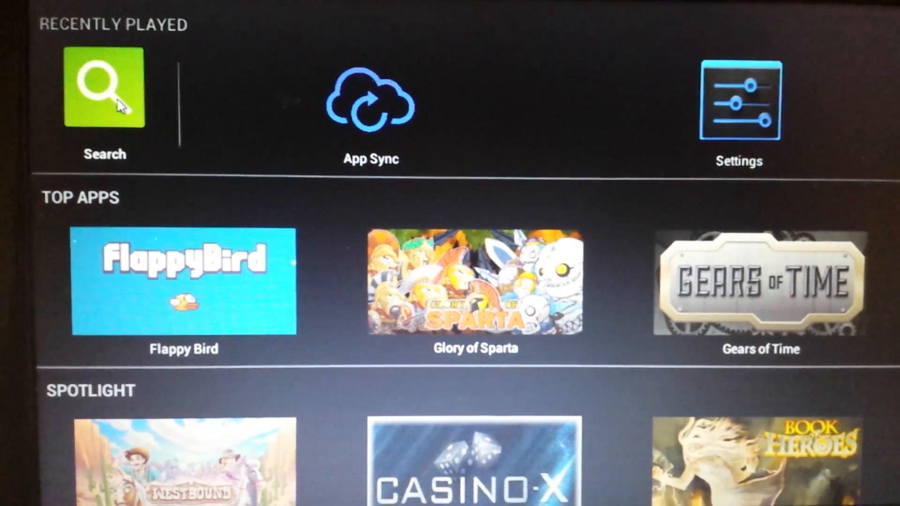
# Step: Search the App Player for 'hgjgjh' and pass the query on to Google Play
pyautogui.click(104, 89)
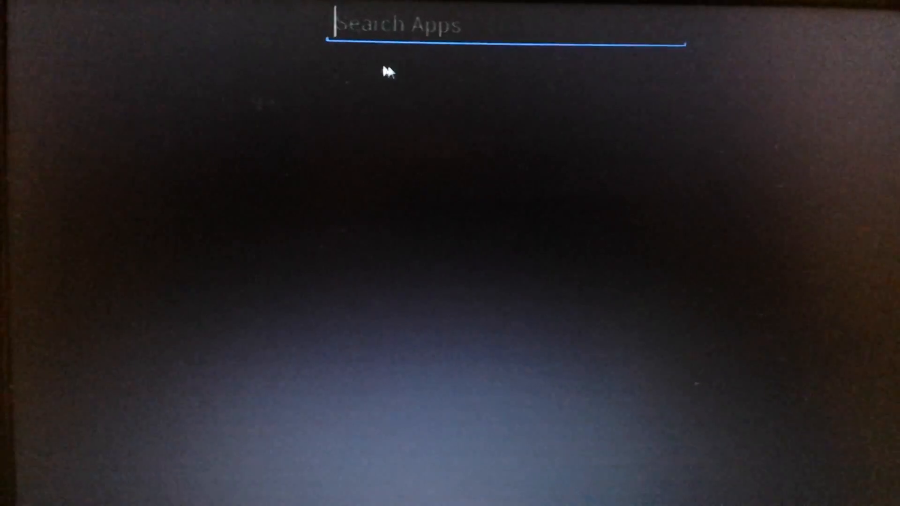
pyautogui.write('h')
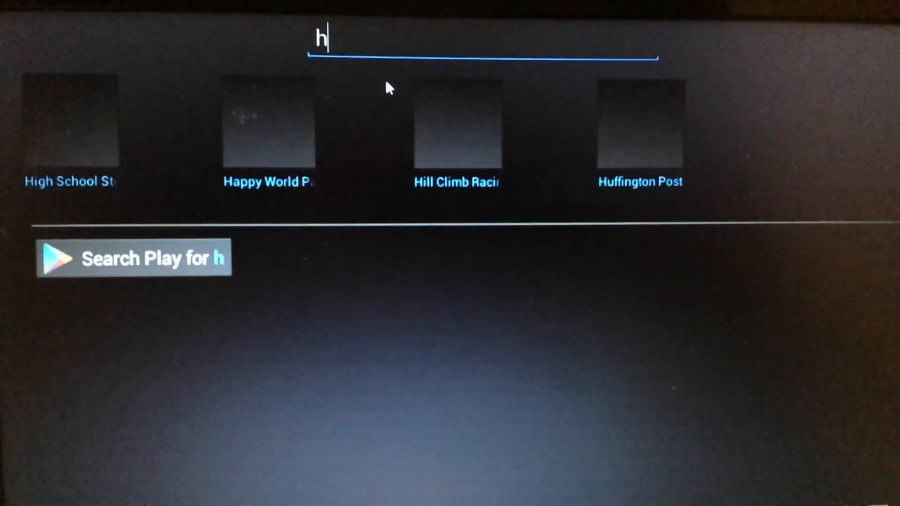
pyautogui.write('gjgjh')
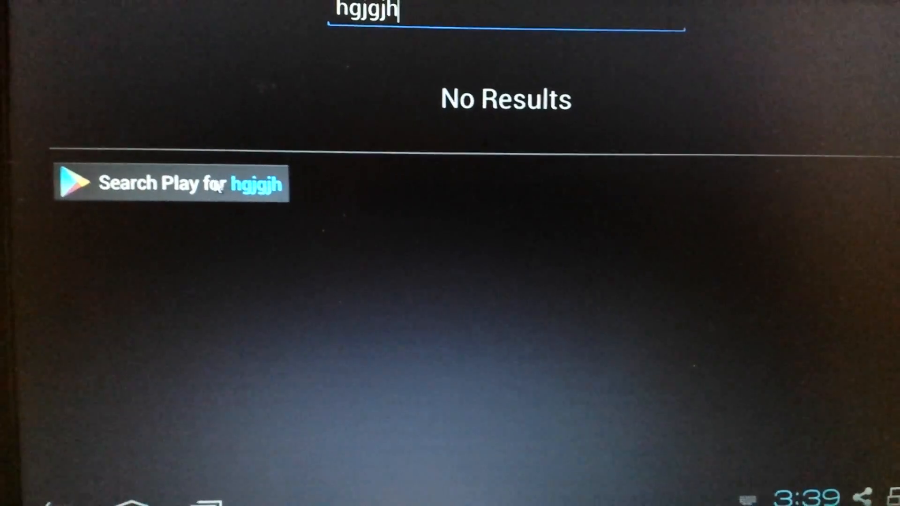
pyautogui.click(171, 183)
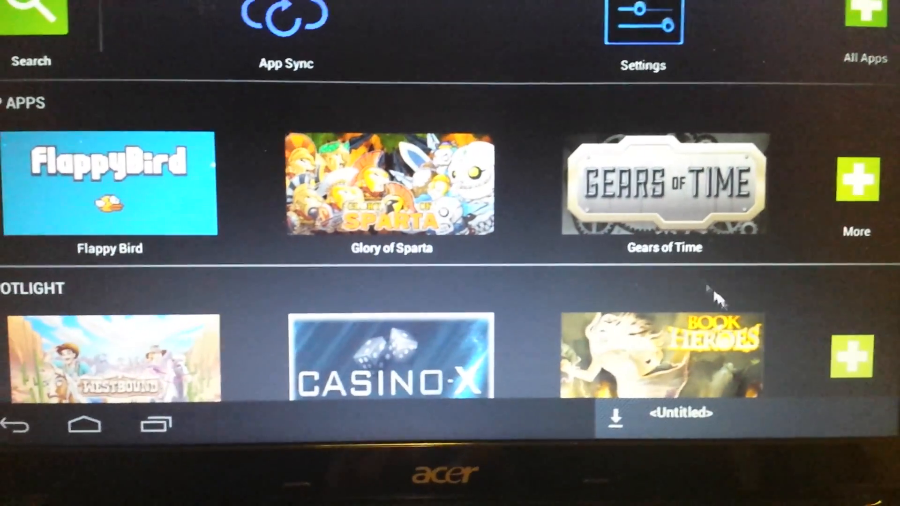
pyautogui.scroll(-3)
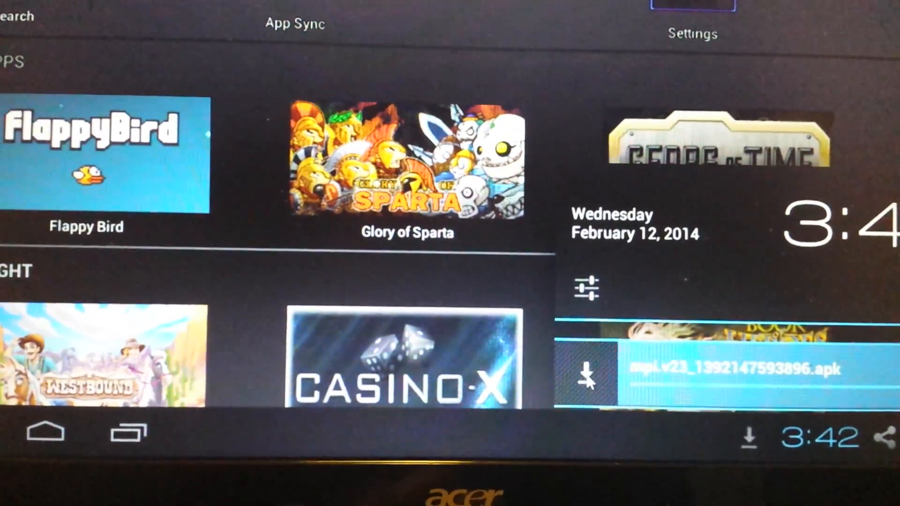
pyautogui.scroll(-3)
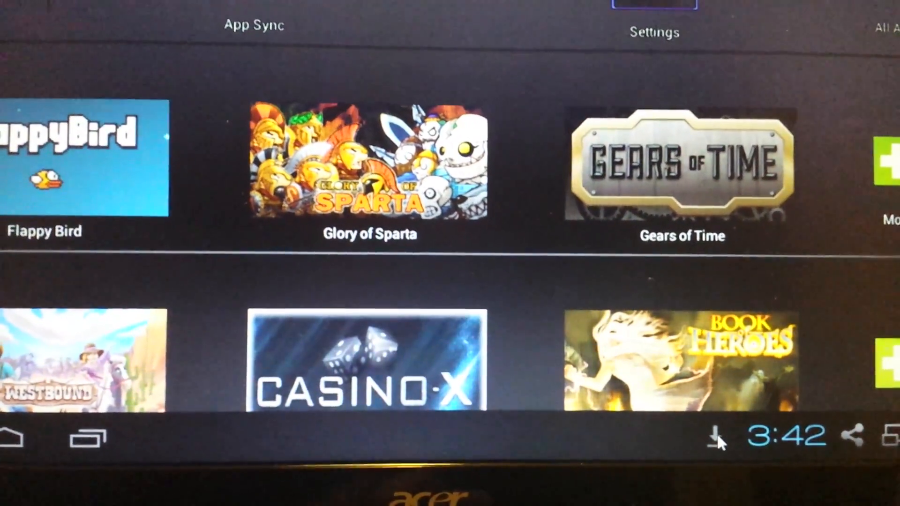
pyautogui.click(705, 433)
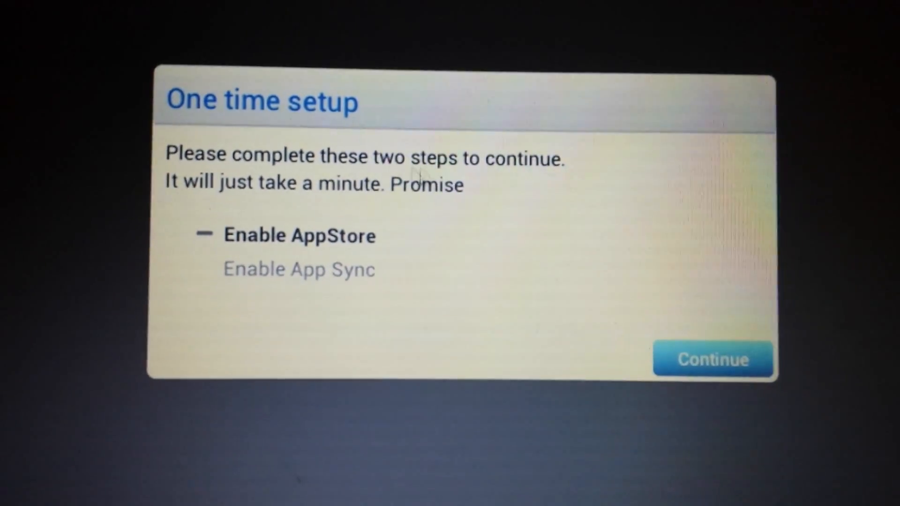
pyautogui.moveTo(310, 215)
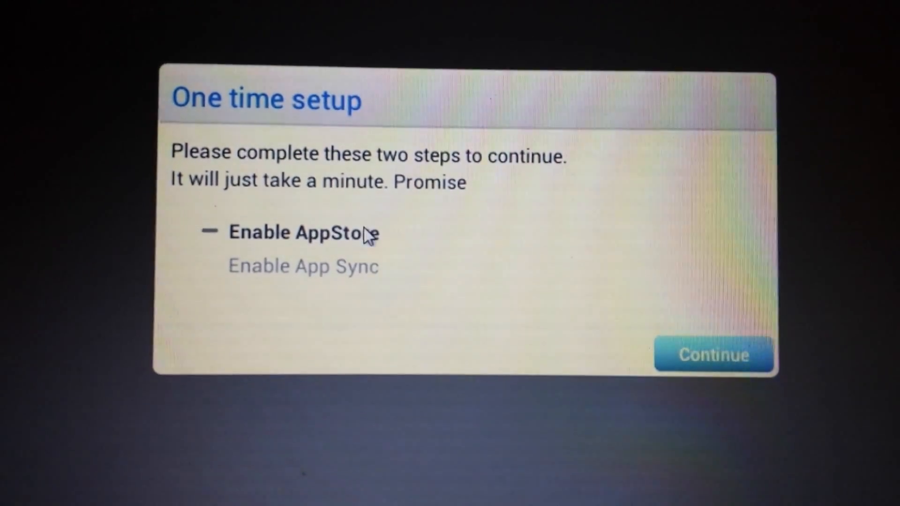
pyautogui.moveTo(281, 276)
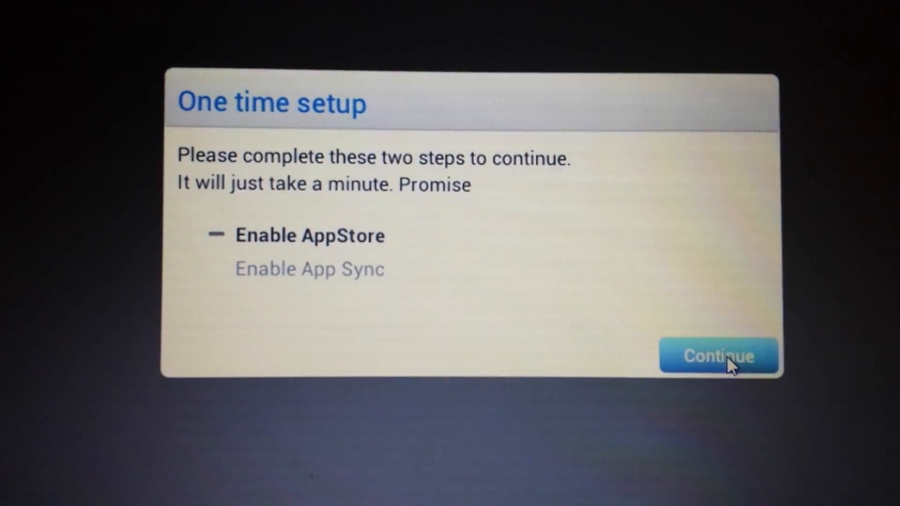
# Step: Start enabling the AppStore and sign in with an existing Google account
pyautogui.click(718, 355)
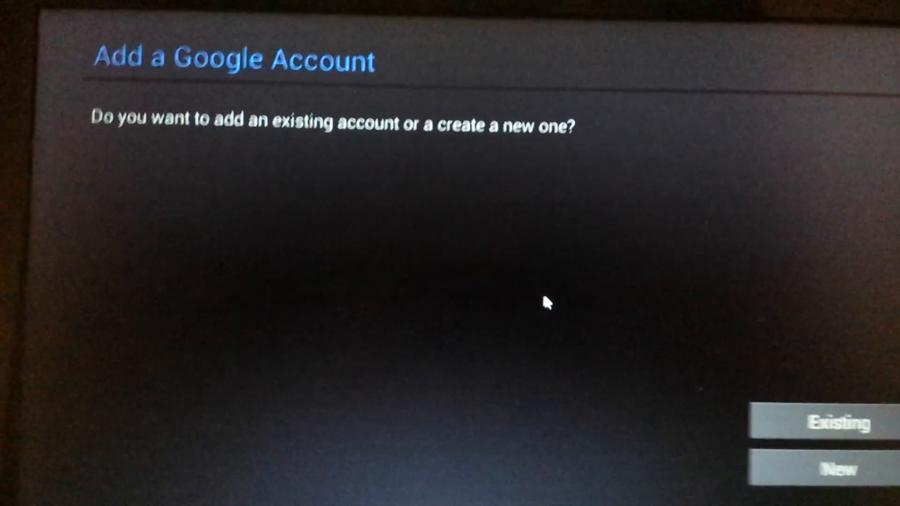
pyautogui.click(840, 423)
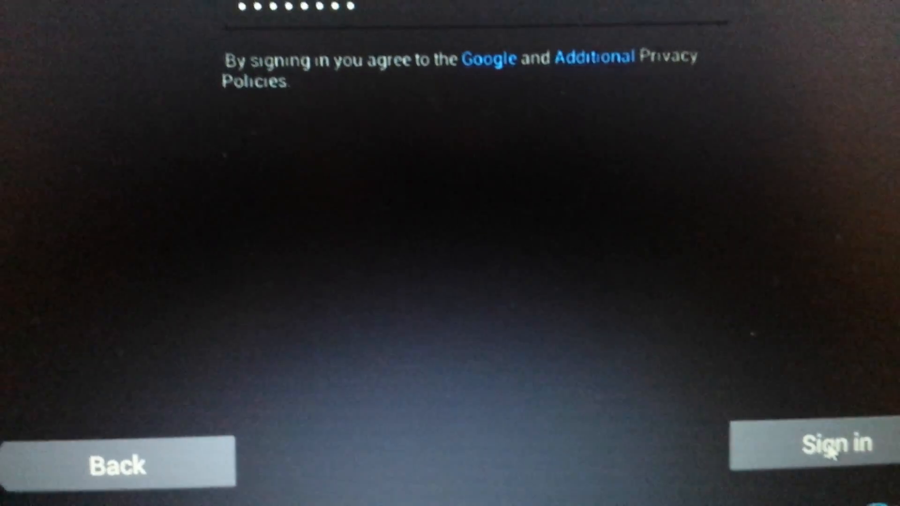
pyautogui.click(837, 443)
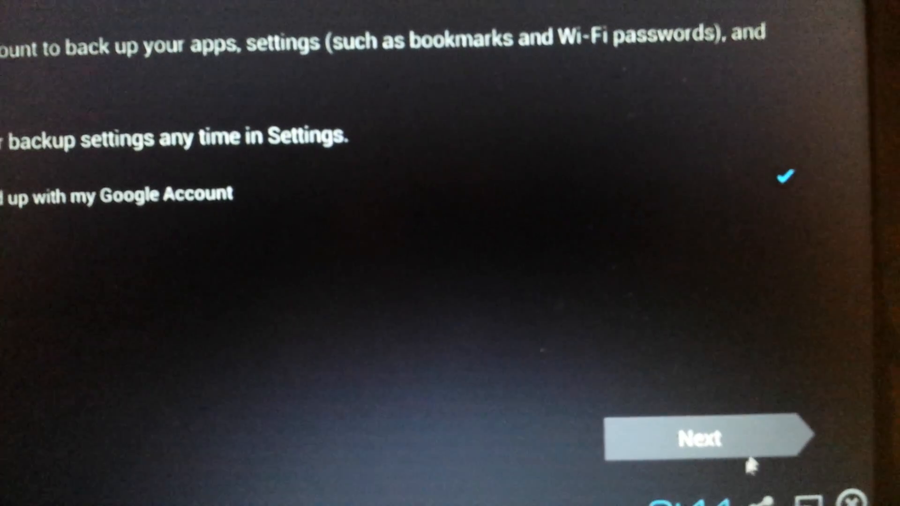
# Step: Continue past the backup settings screens to finish the Google account setup
pyautogui.click(705, 437)
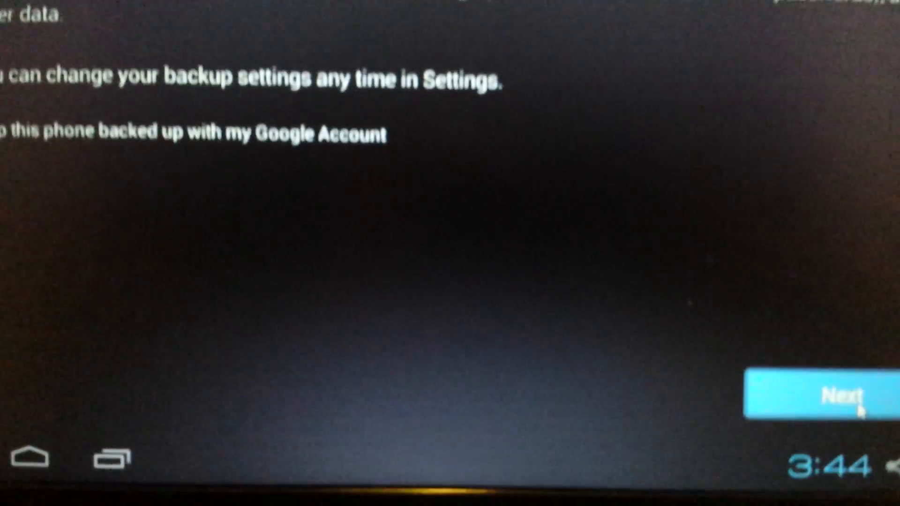
pyautogui.click(815, 396)
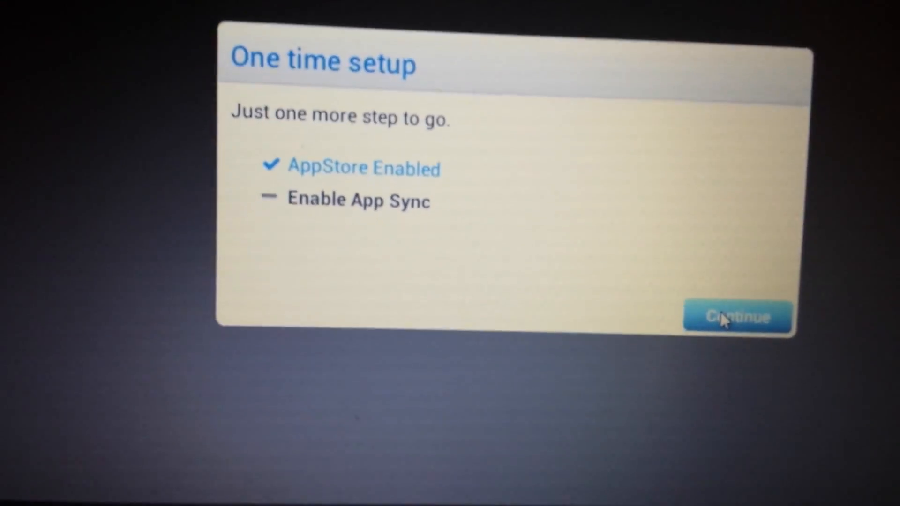
# Step: Enable App Sync, declining the browser's remember-password prompt
pyautogui.click(738, 317)
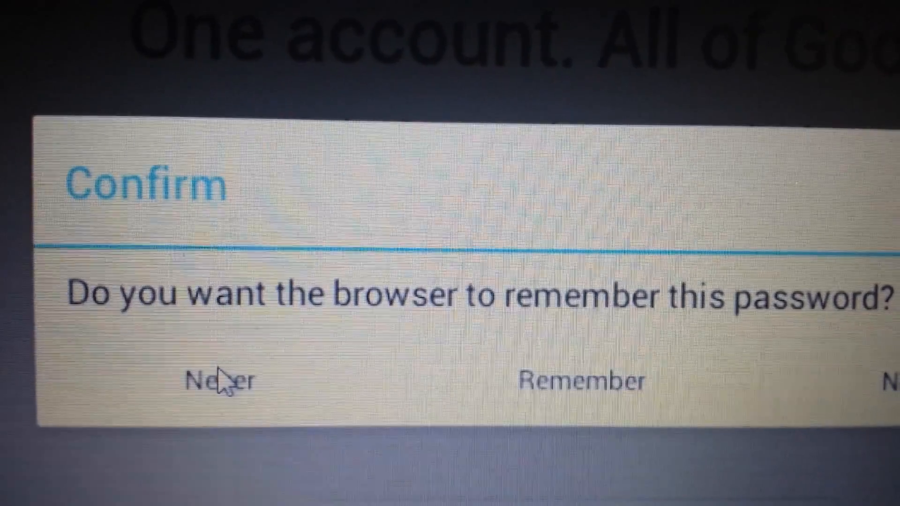
pyautogui.click(215, 379)
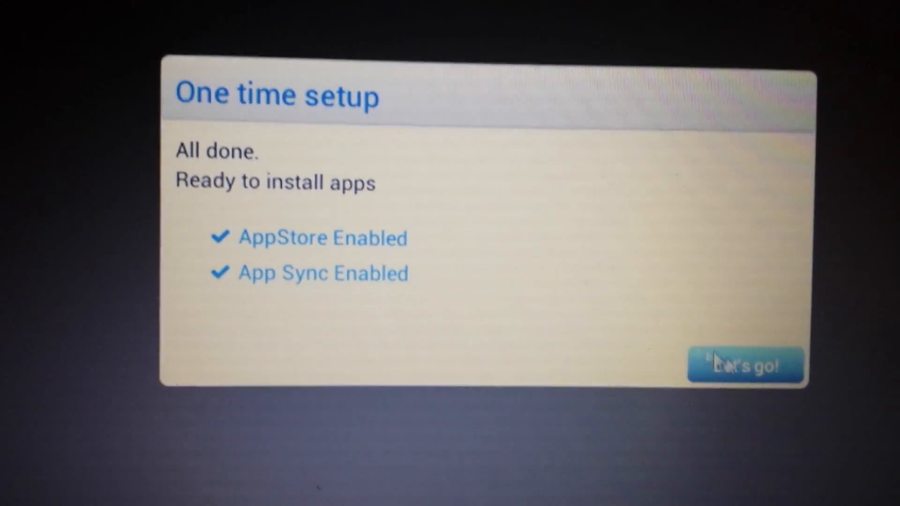
# Step: Finish setup with Let's go! and accept the Google Play Terms of Service
pyautogui.click(745, 366)
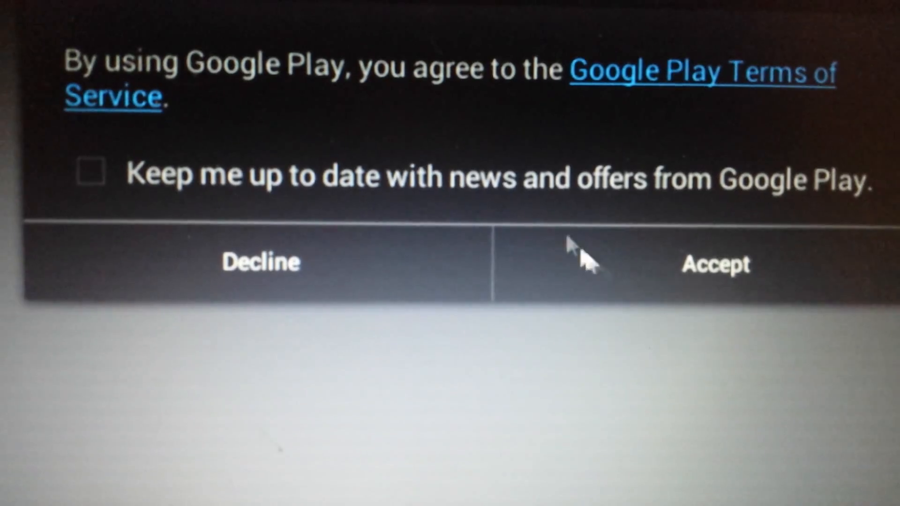
pyautogui.moveTo(135, 183)
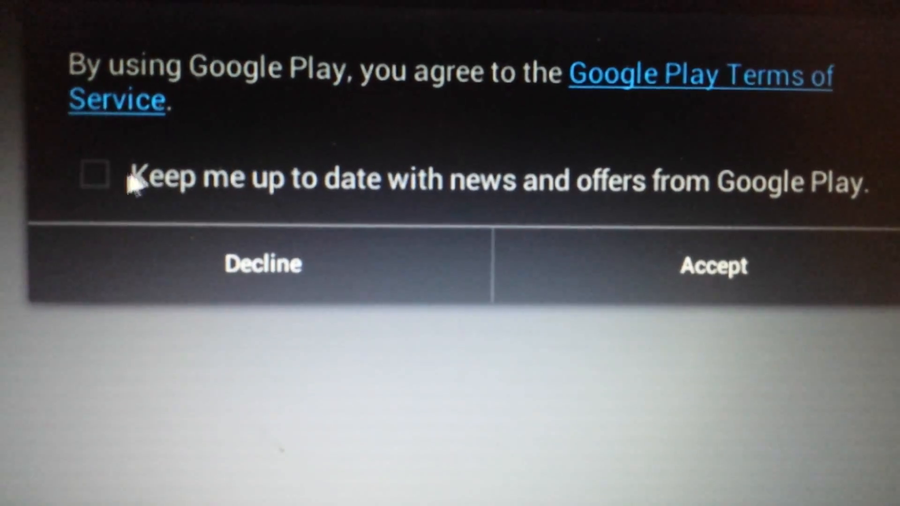
pyautogui.moveTo(375, 209)
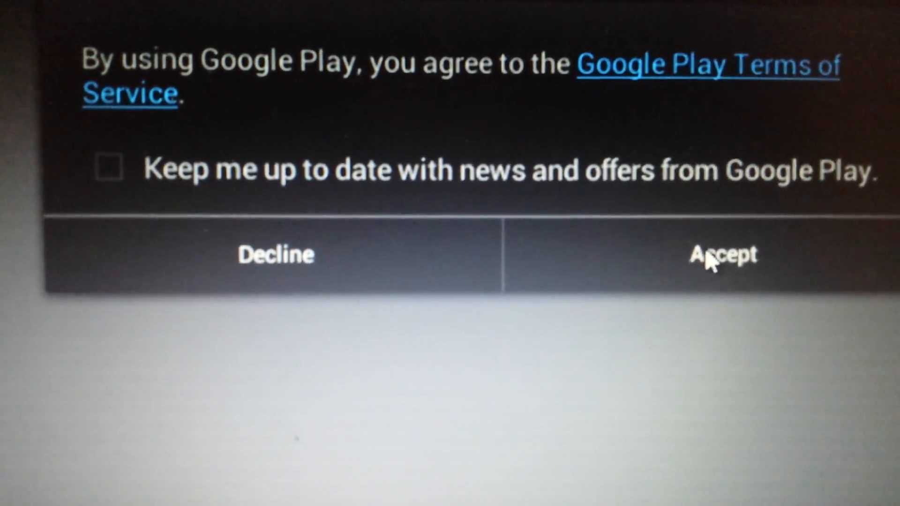
pyautogui.click(722, 255)
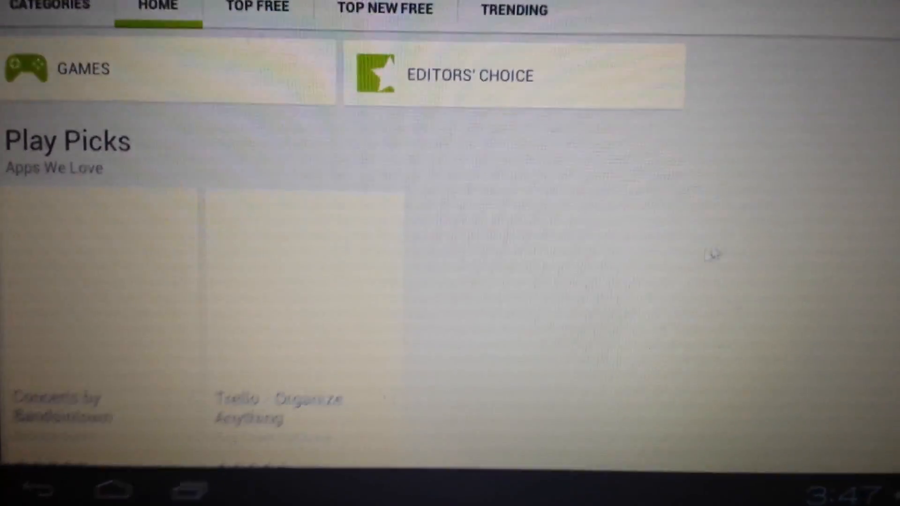
# Step: Scroll the Play Store home before returning to the BlueStacks home screen
pyautogui.scroll(3)
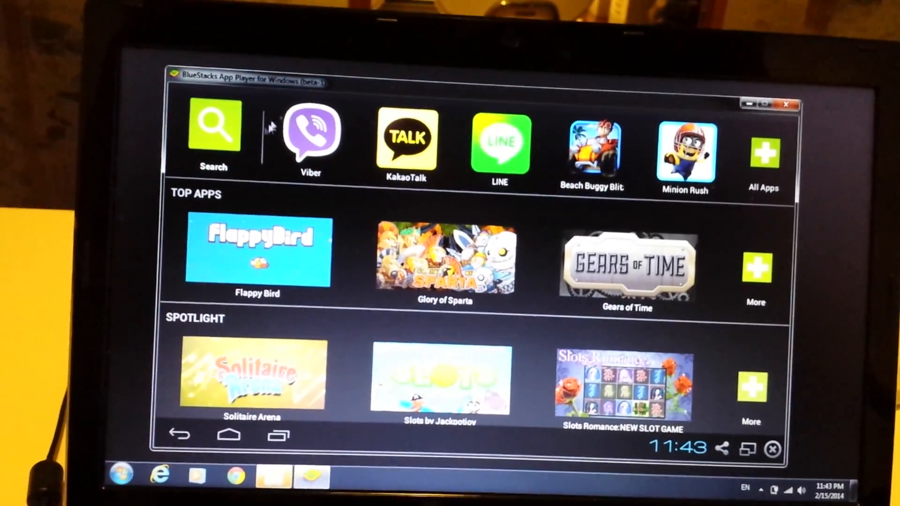
# Step: Search for 'games' from the home screen and send it to Google Play
pyautogui.click(213, 126)
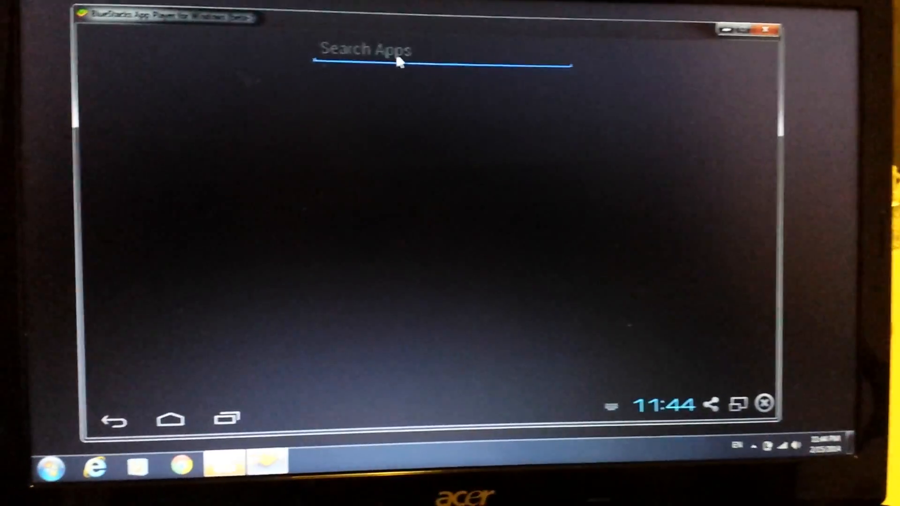
pyautogui.write('games')
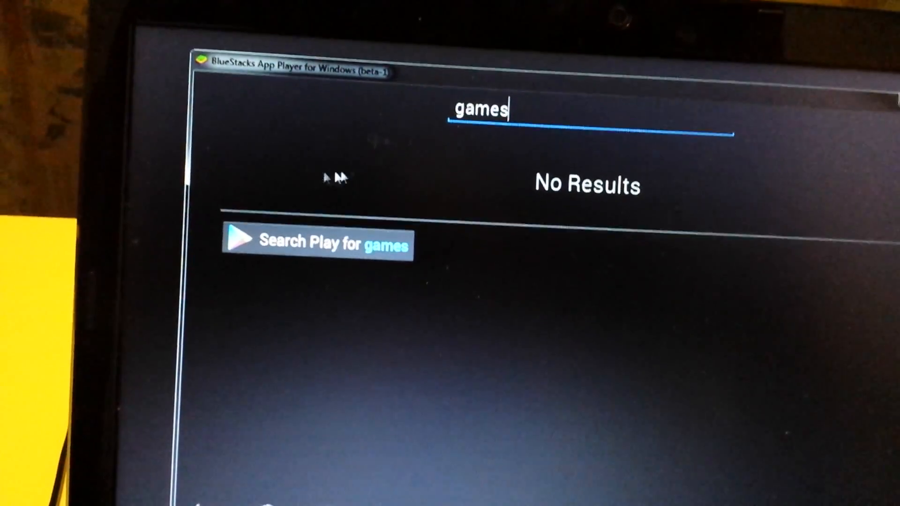
pyautogui.click(318, 242)
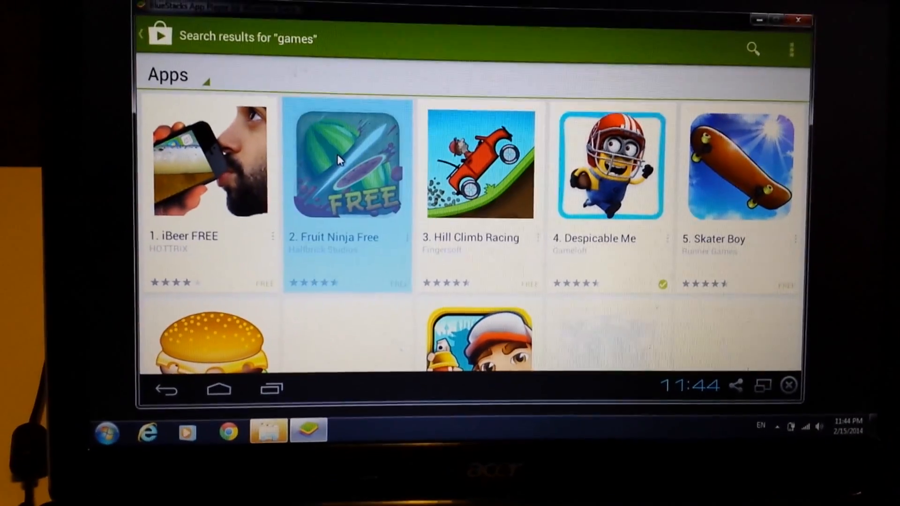
# Step: Open Fruit Ninja Free, start its install, and dismiss the app permissions prompt
pyautogui.click(346, 163)
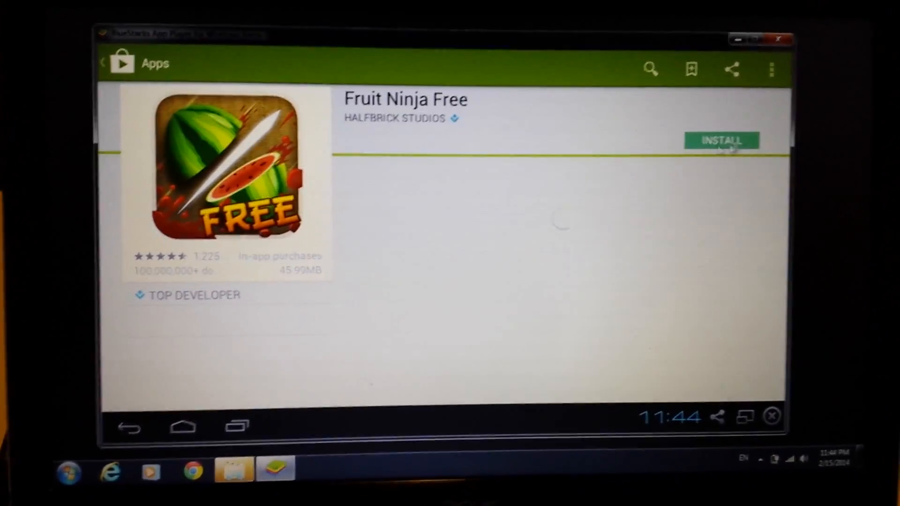
pyautogui.click(721, 142)
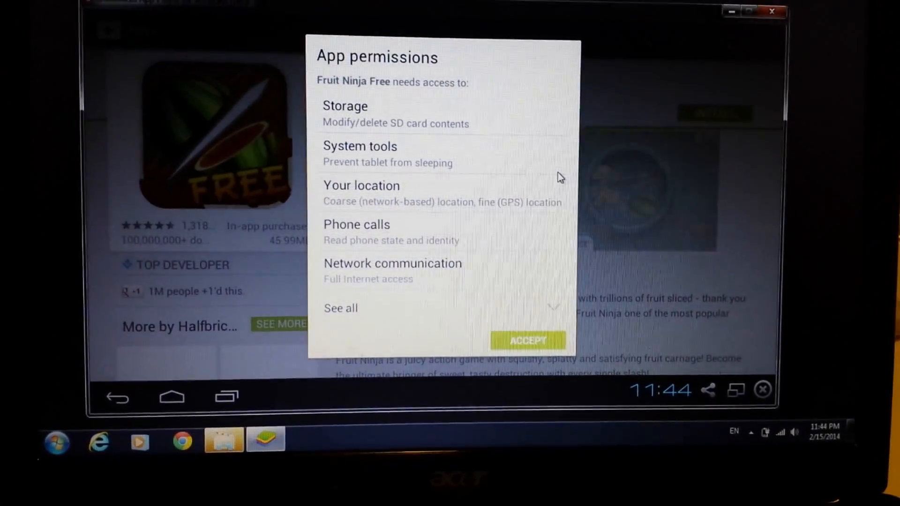
pyautogui.click(527, 340)
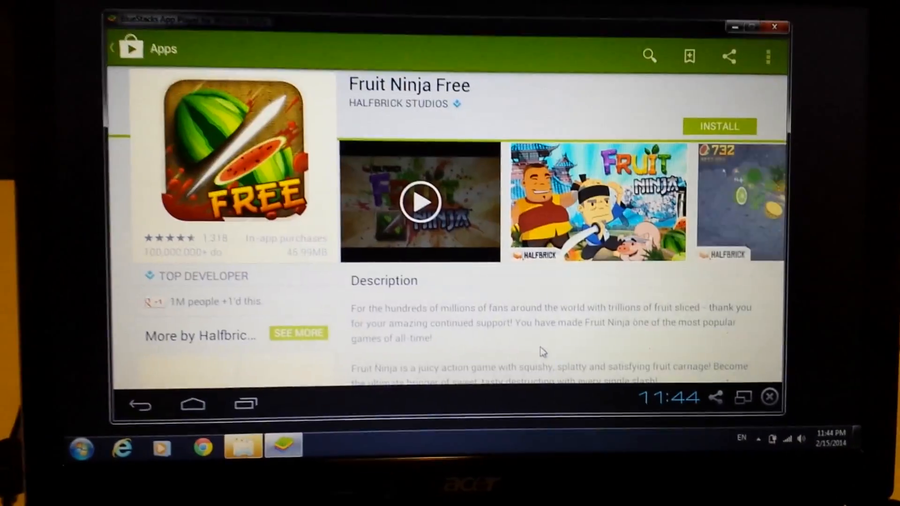